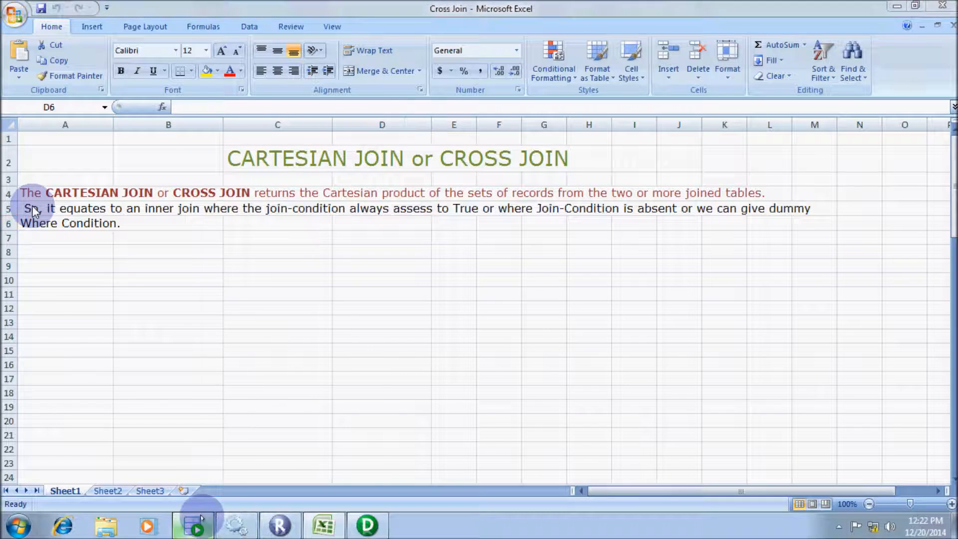
Step: Write and run the query select * from emp,dept; in SQL Developer
click(195, 525)
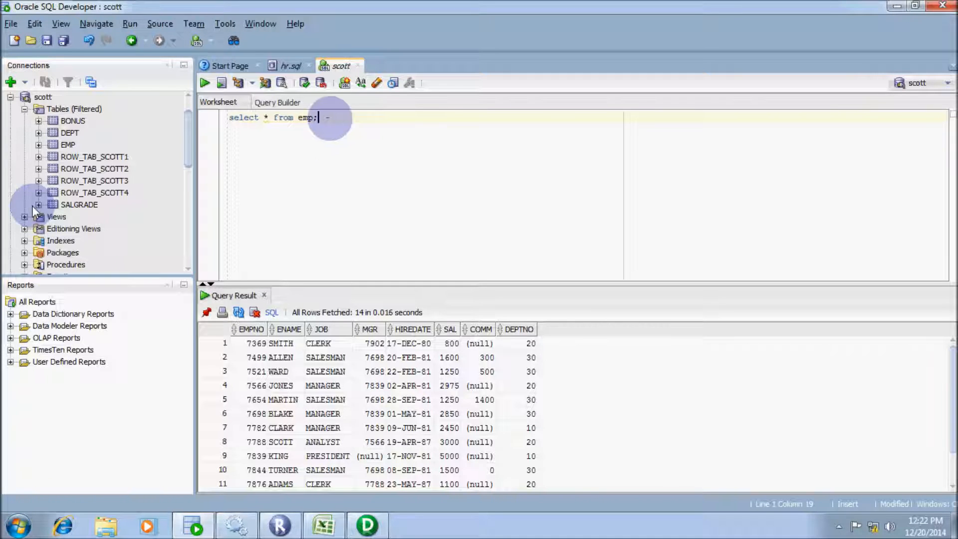
text(select)
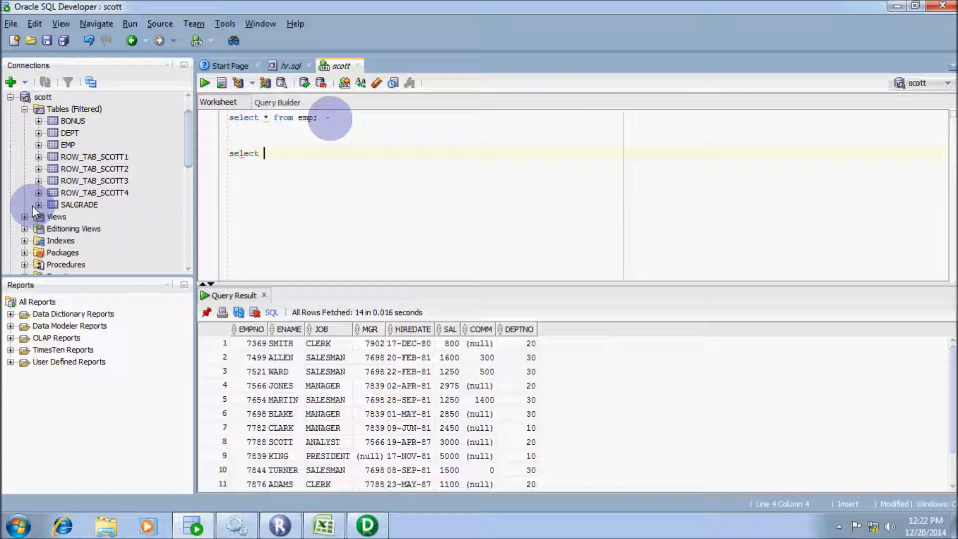
text(* f)
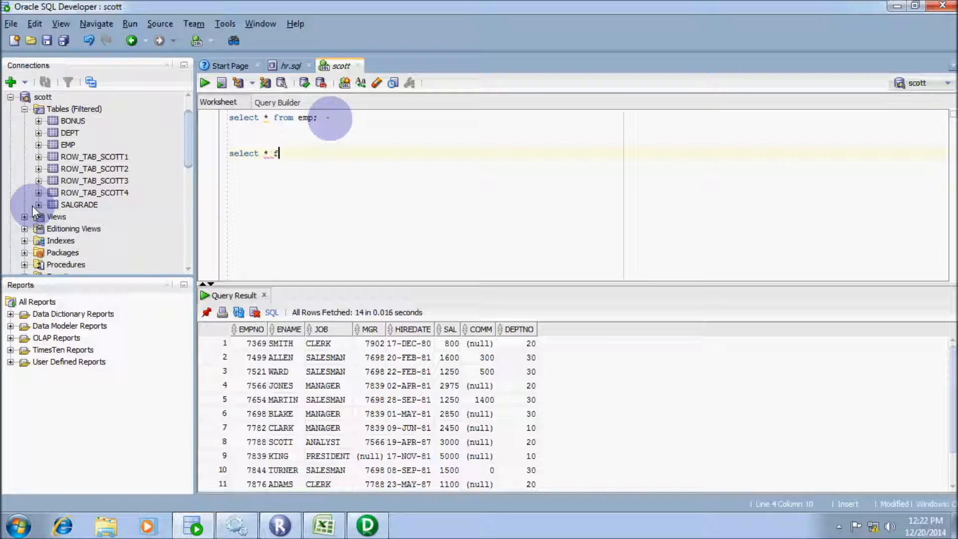
text(from)
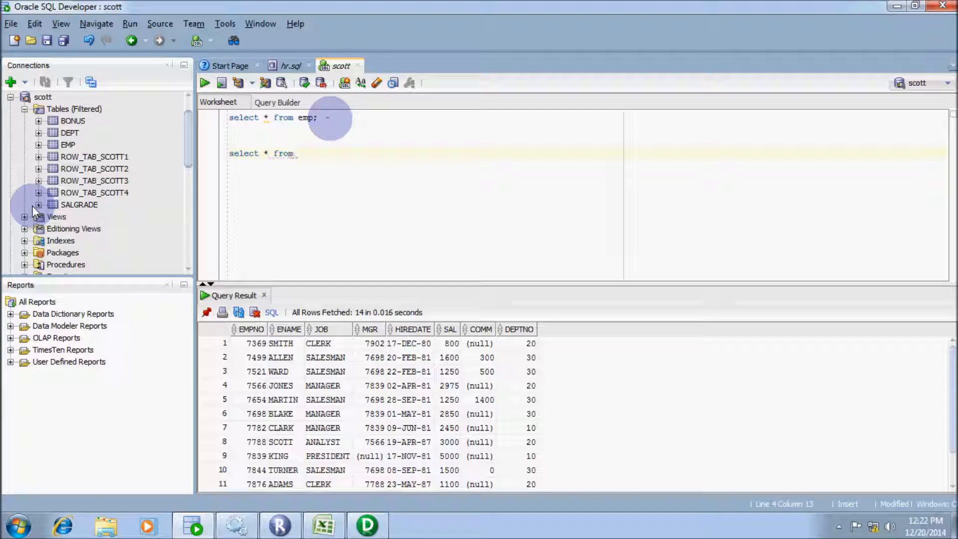
text(emp,)
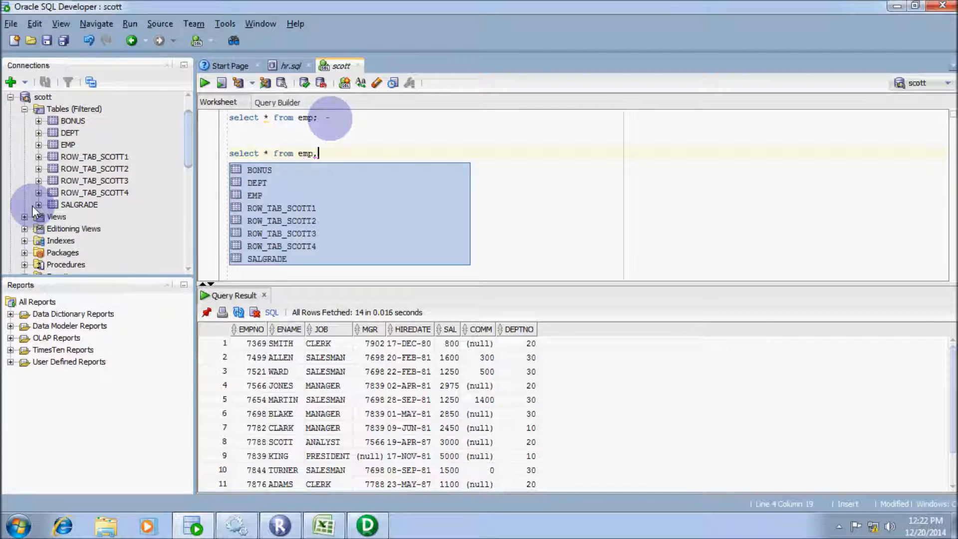
text(d)
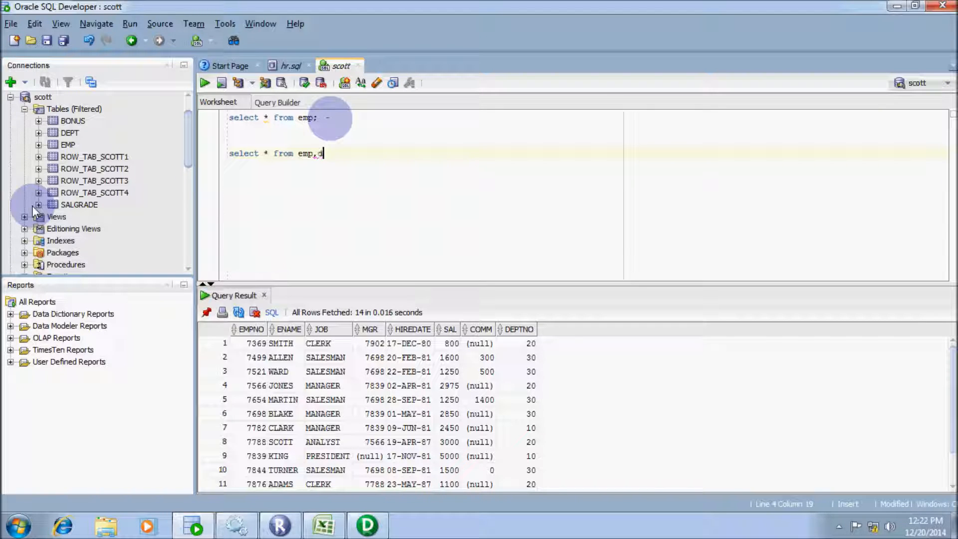
text(ept)
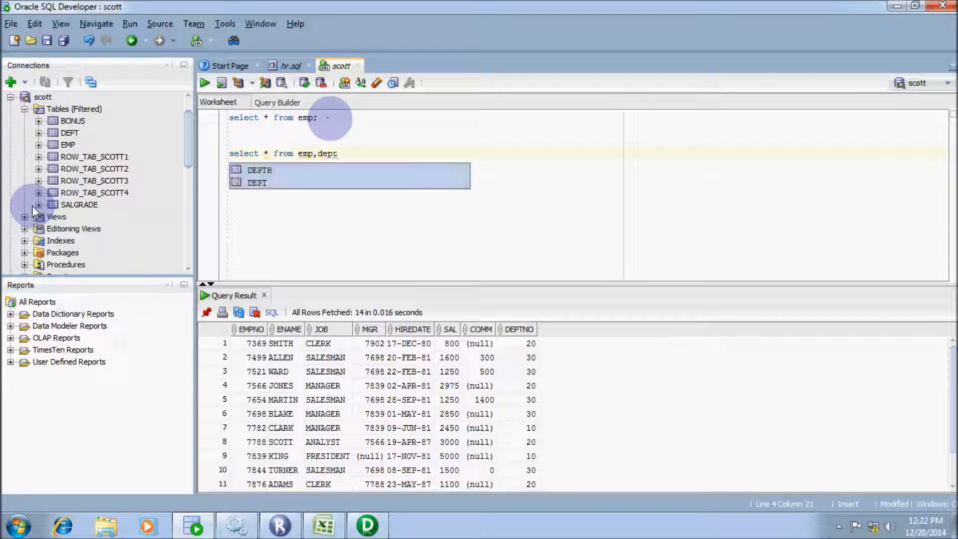
text(;)
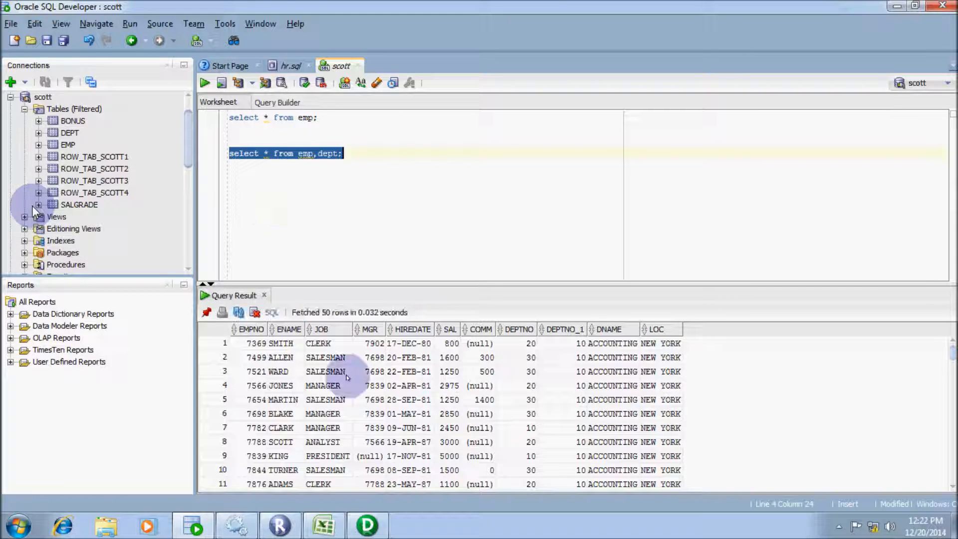
Step: Count the rows of the cross-join result grid and confirm the 56-row message
right_click(346, 377)
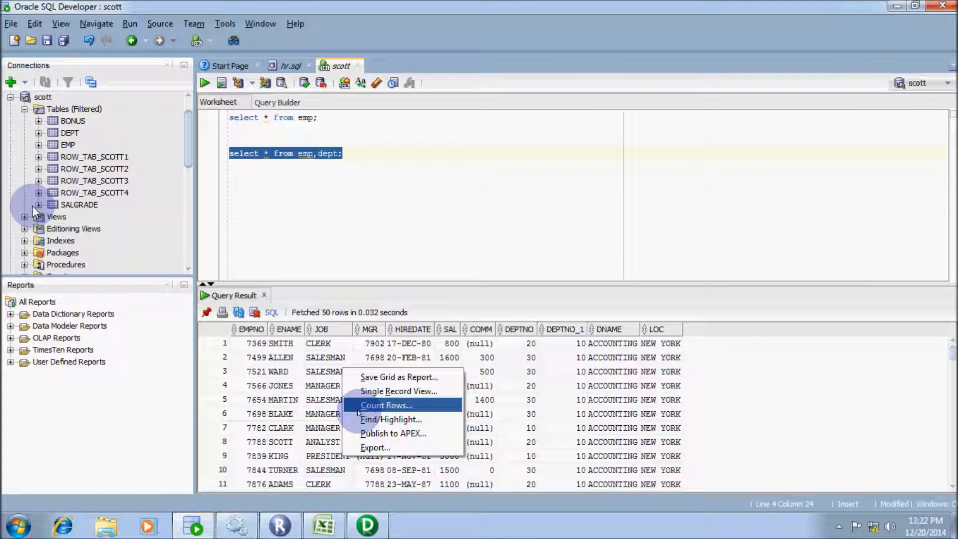
click(385, 405)
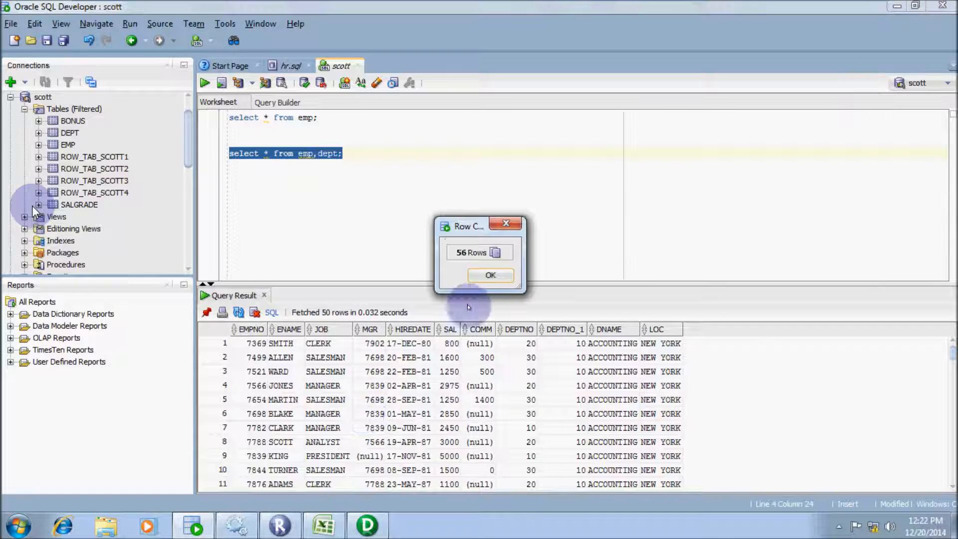
click(489, 276)
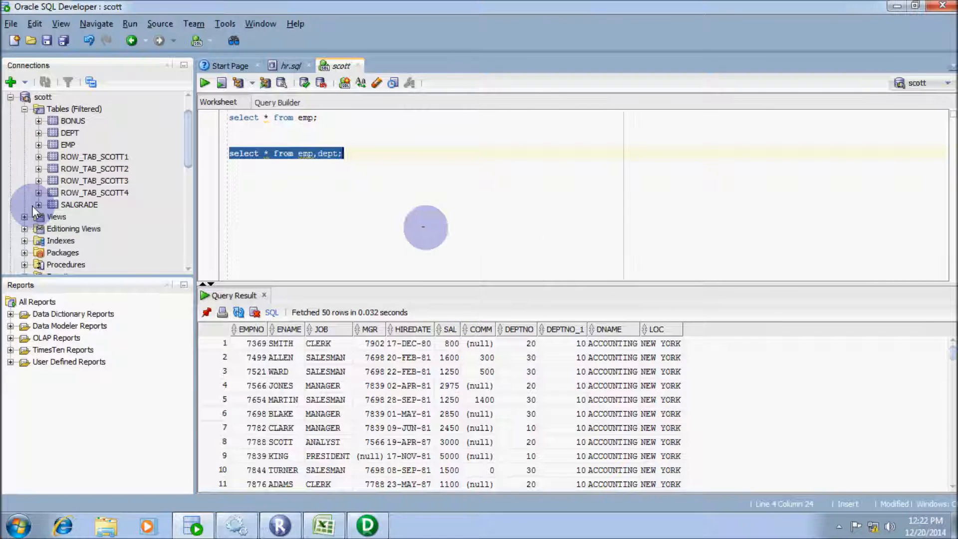
mouse_move(268, 218)
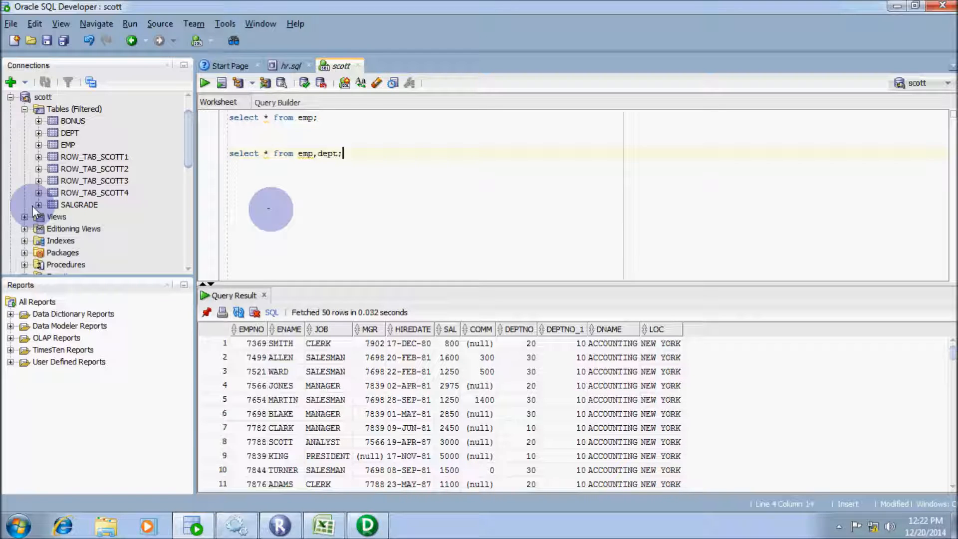
Step: Write select * from emp,dept where 1=1; select it and execute the statement
text(select * from emp,dept;)
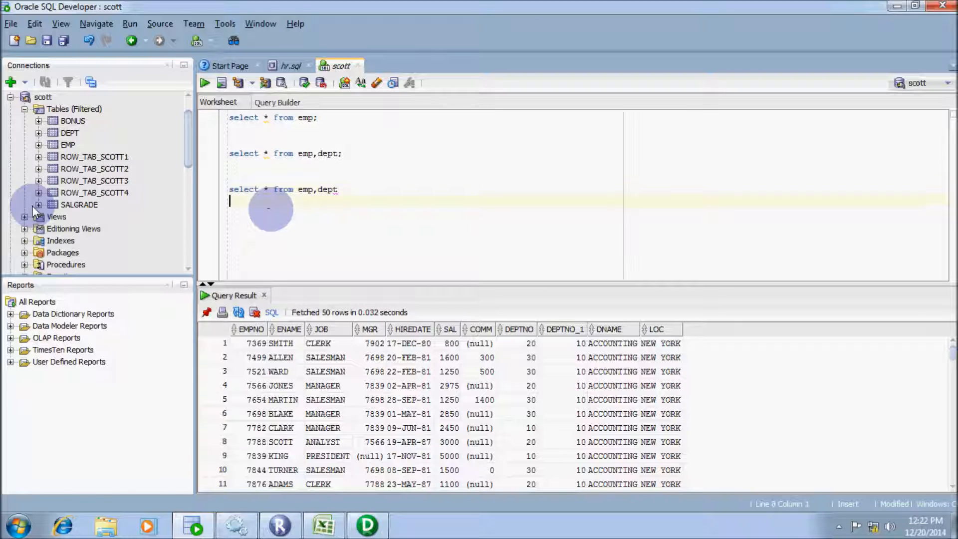
text(where)
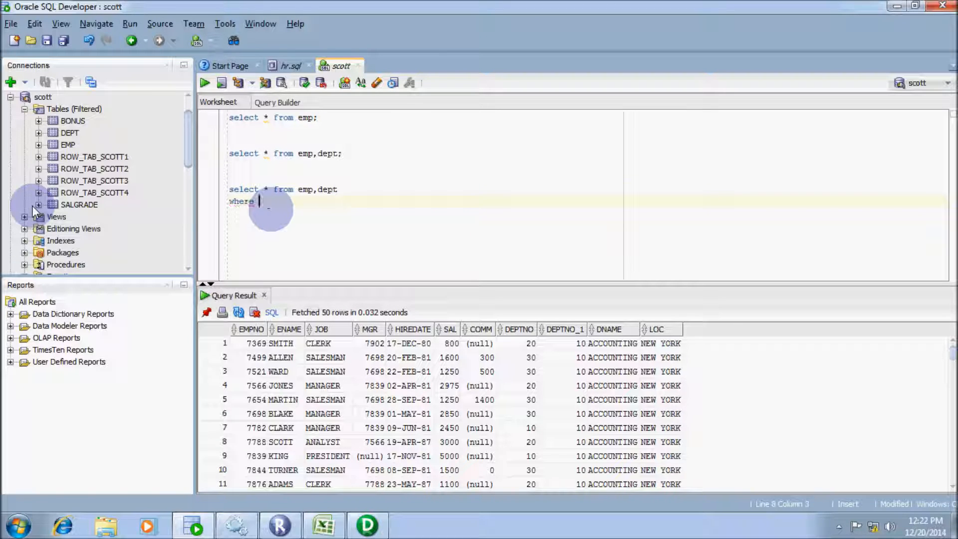
text(1=1)
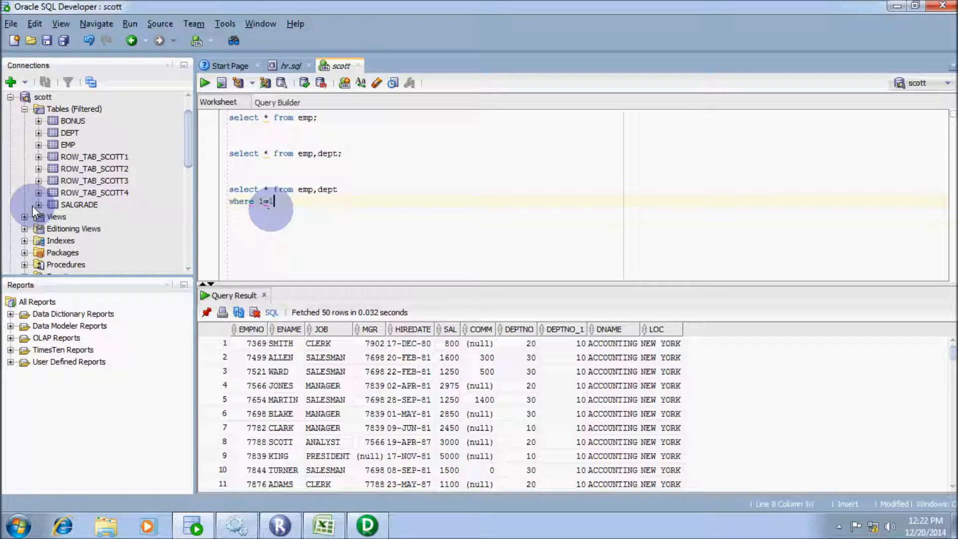
text(;)
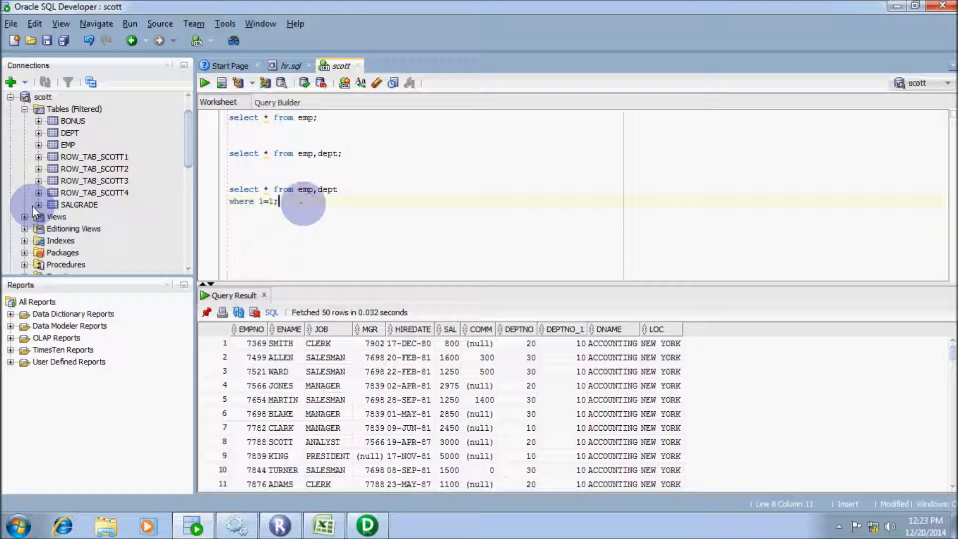
drag(229, 188, 276, 201)
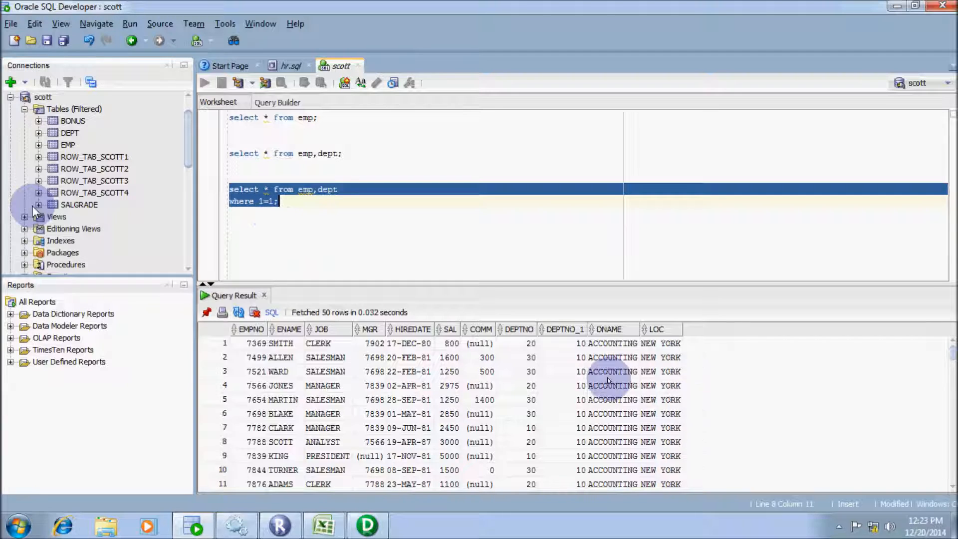
right_click(605, 372)
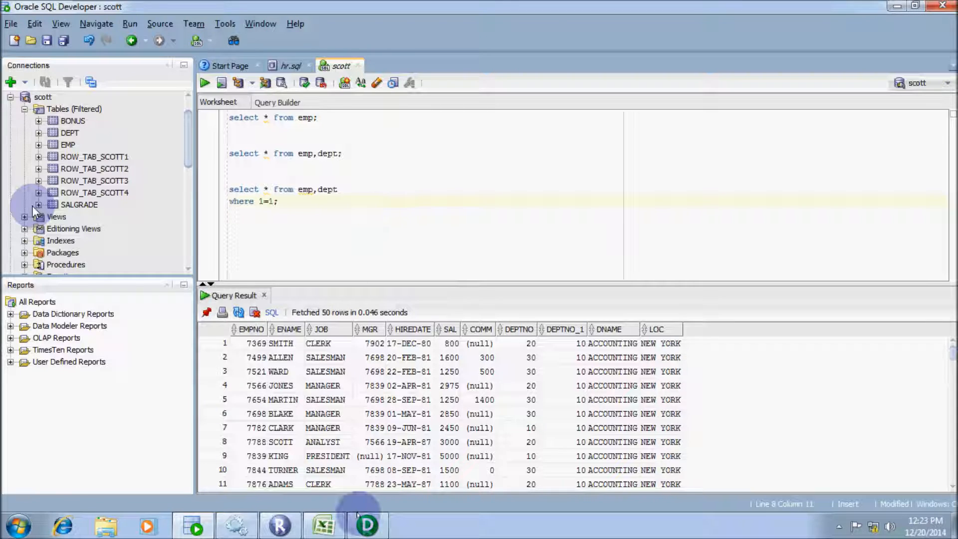
Step: In Designer, link all employee source-qualifier ports into the EXPTRANS expression
click(366, 525)
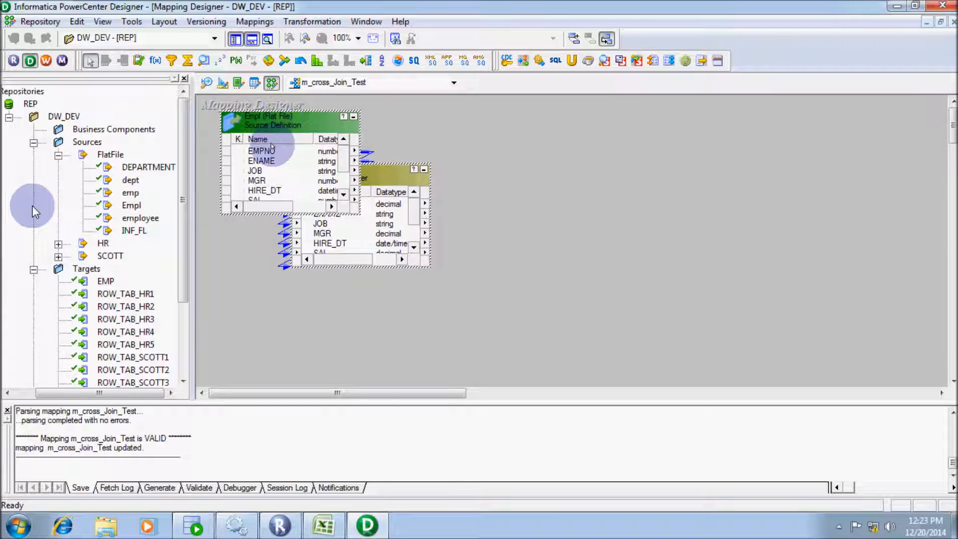
click(148, 167)
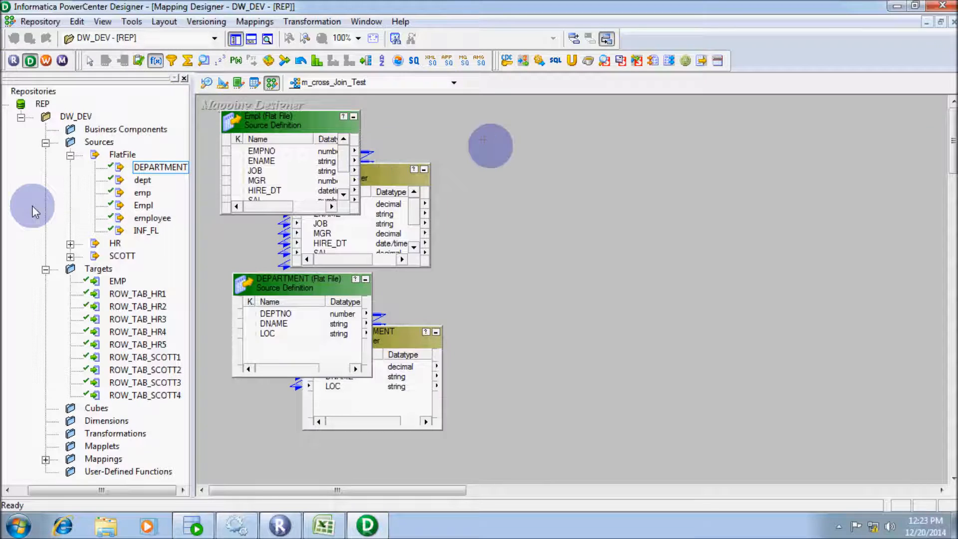
right_click(327, 214)
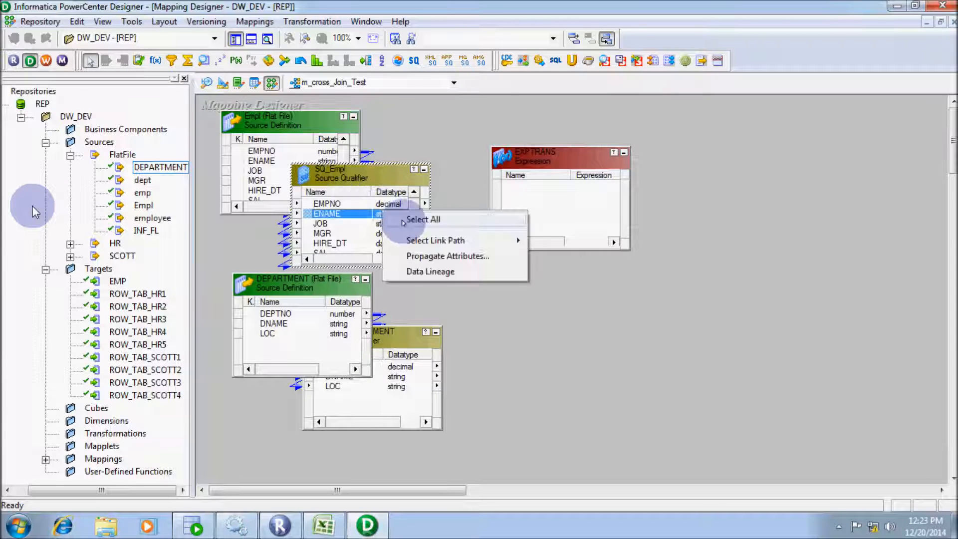
click(423, 219)
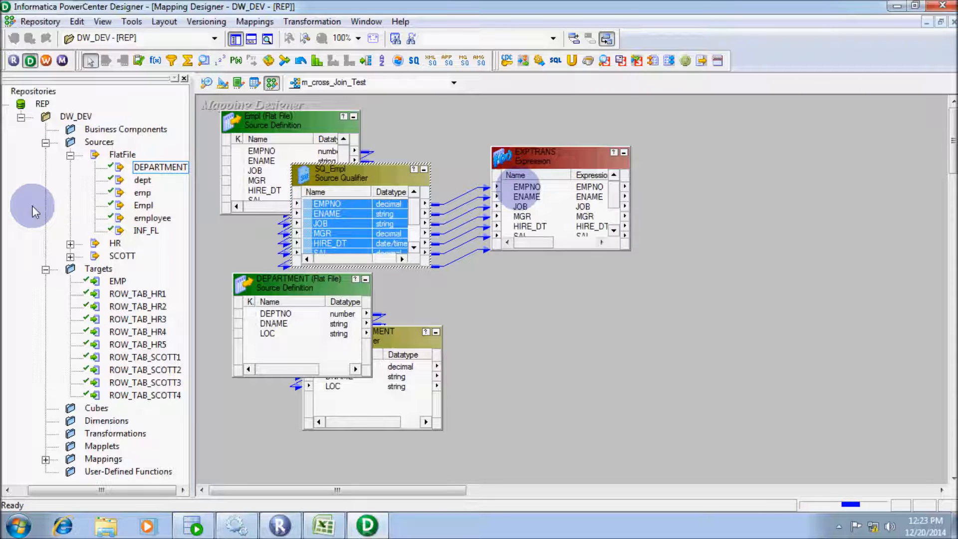
drag(558, 153, 571, 177)
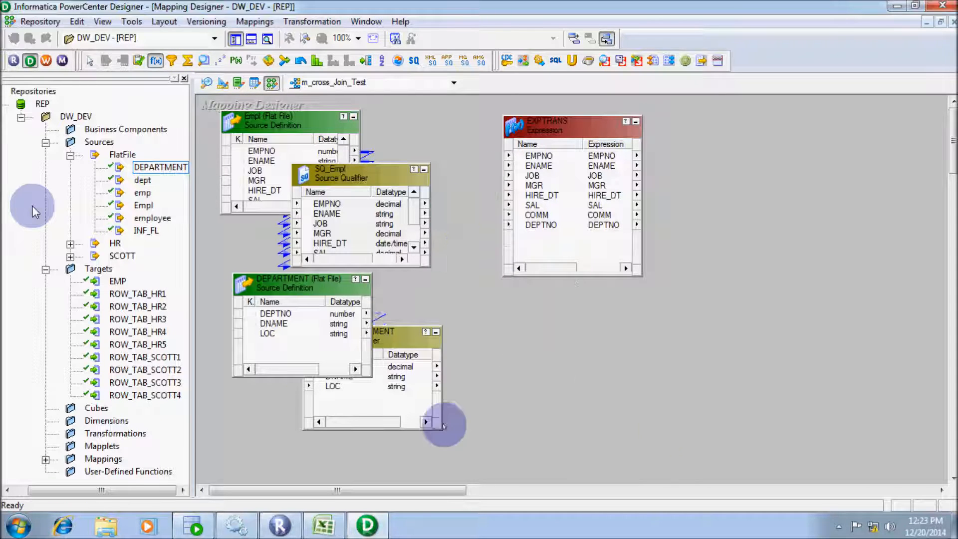
Step: Select all DEPARTMENT source-qualifier ports for linking into EXPTRANS1
right_click(340, 366)
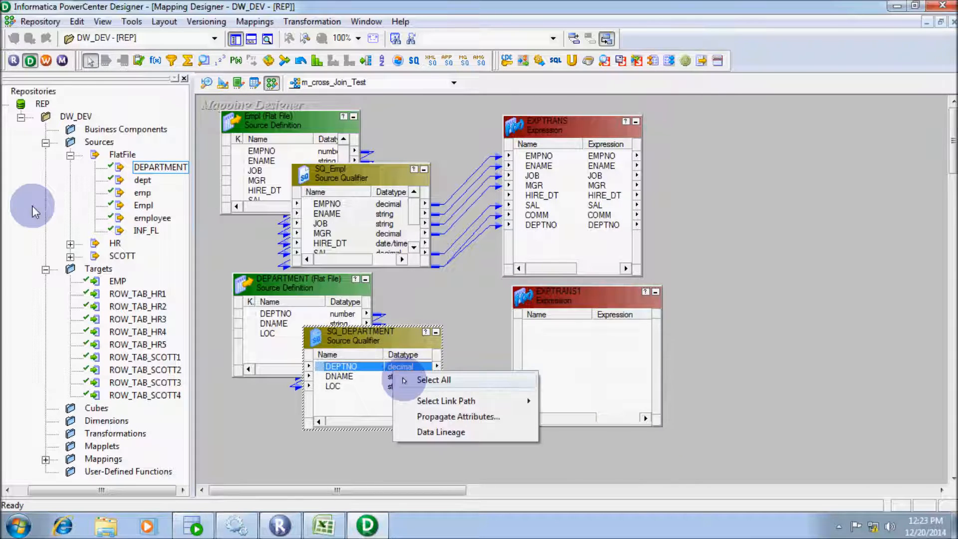
click(433, 379)
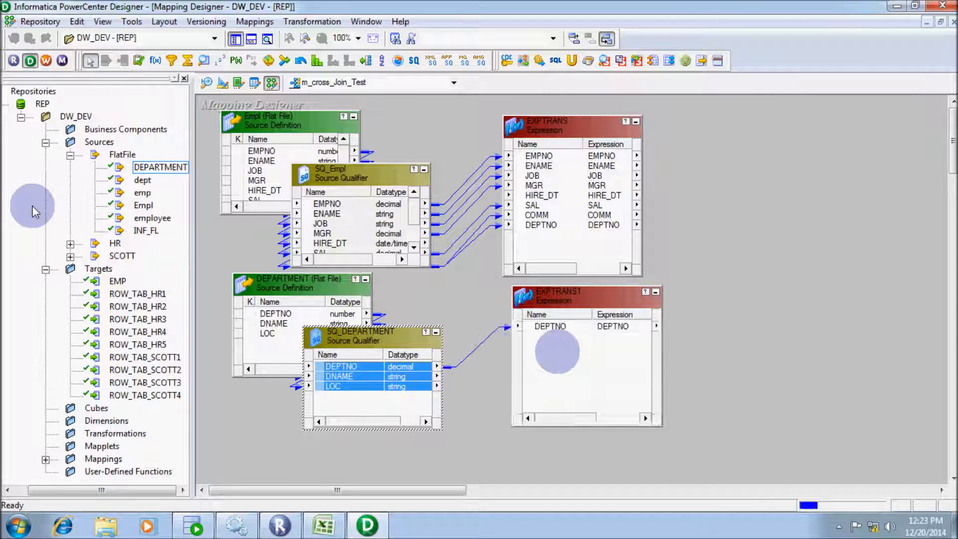
Step: Add a NEWFIELD port to EXPTRANS and bring the ROW_TAB_HR1 target into the mapping
scroll(right, 3)
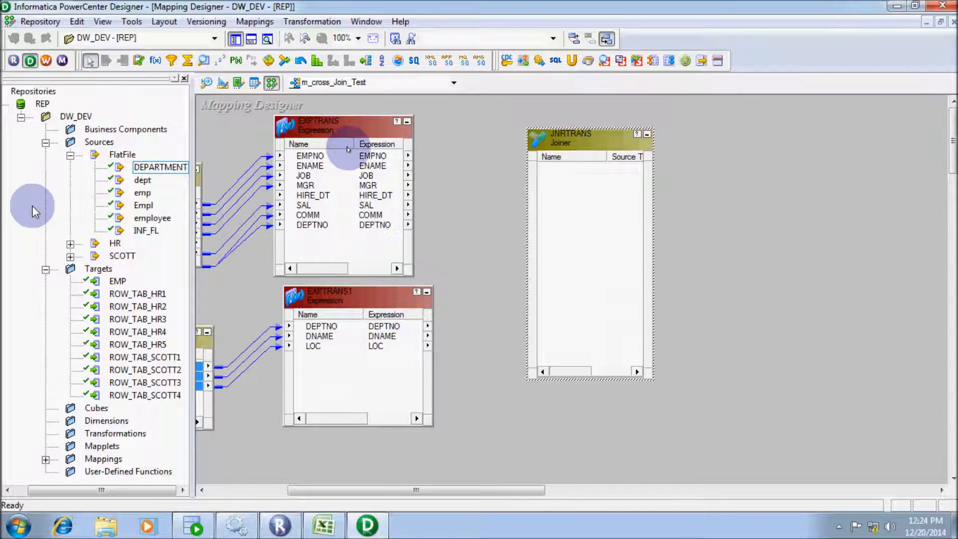
double_click(342, 126)
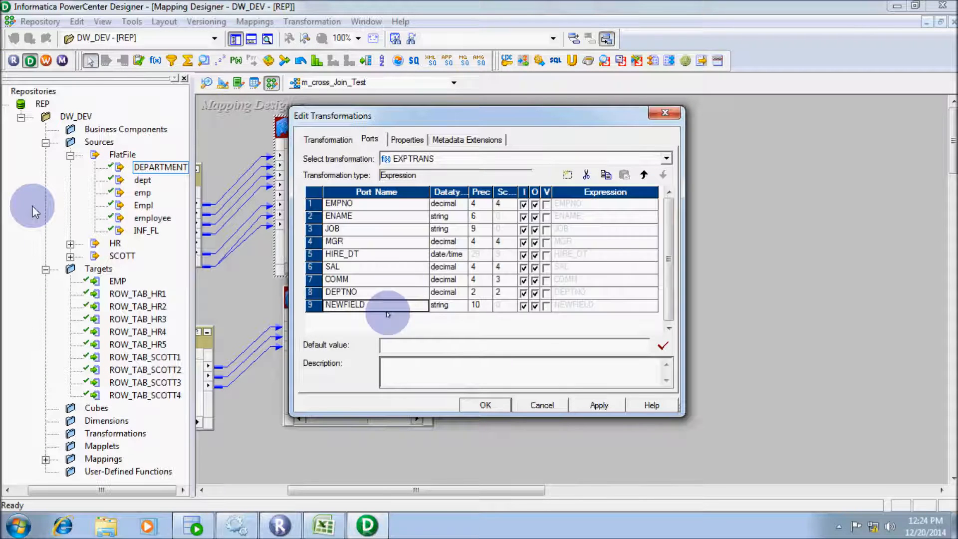
click(484, 404)
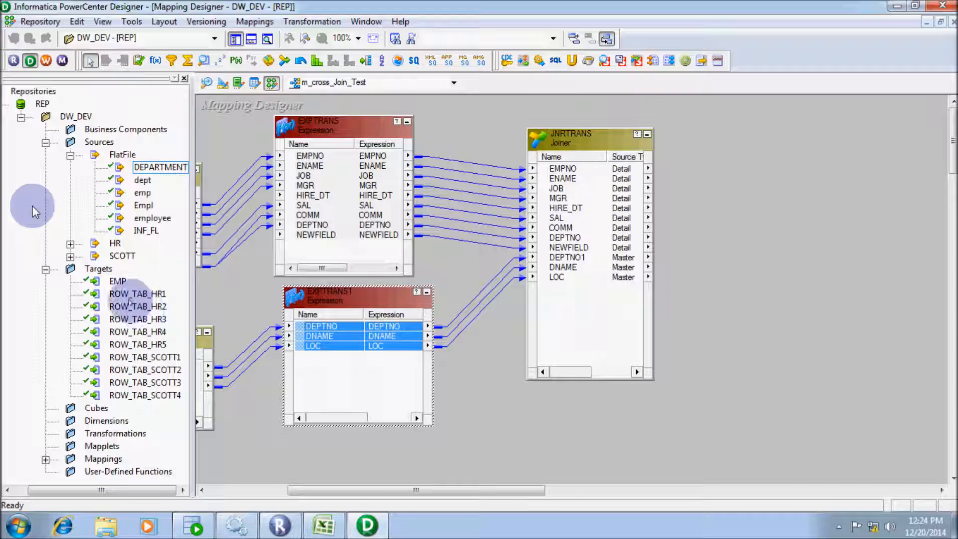
click(137, 294)
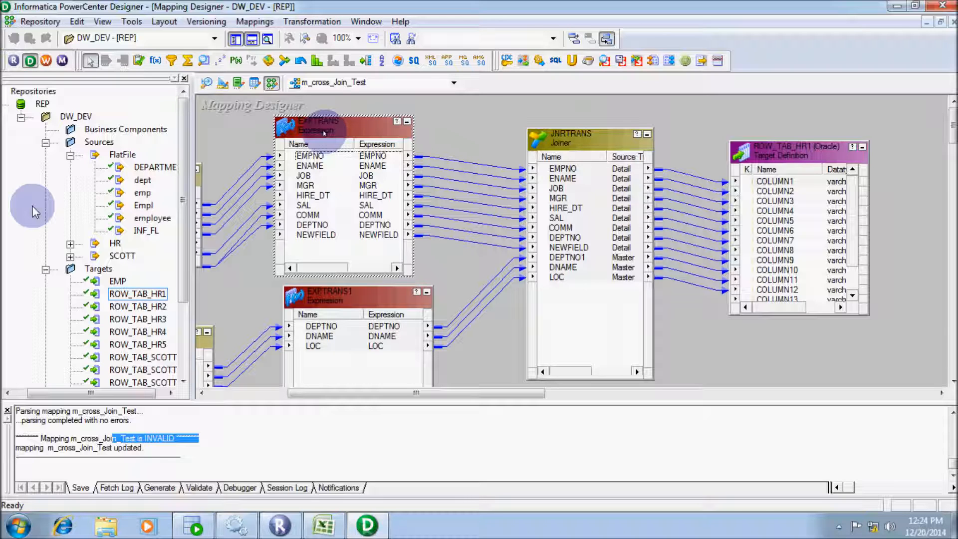
Step: Add a new dummy output port to EXPTRANS and set its data type
double_click(323, 133)
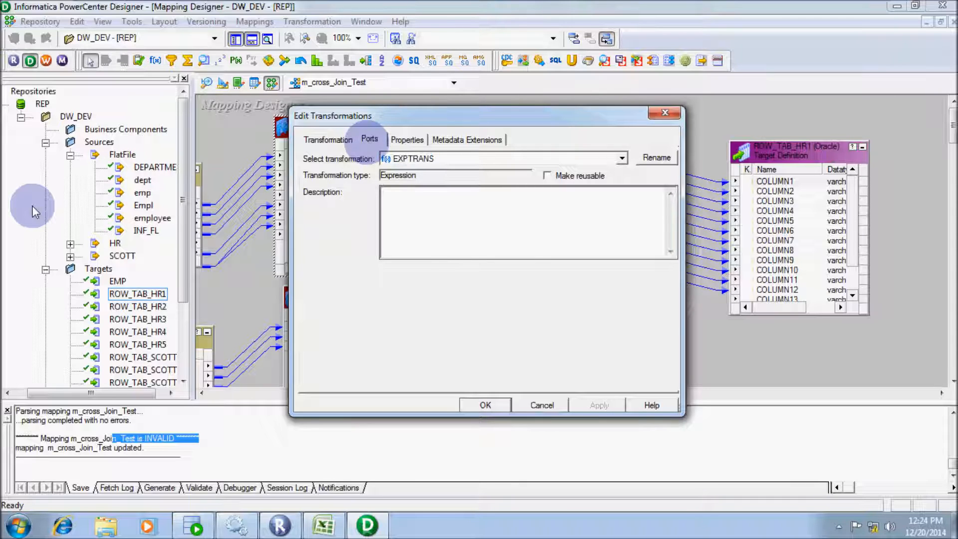
click(369, 140)
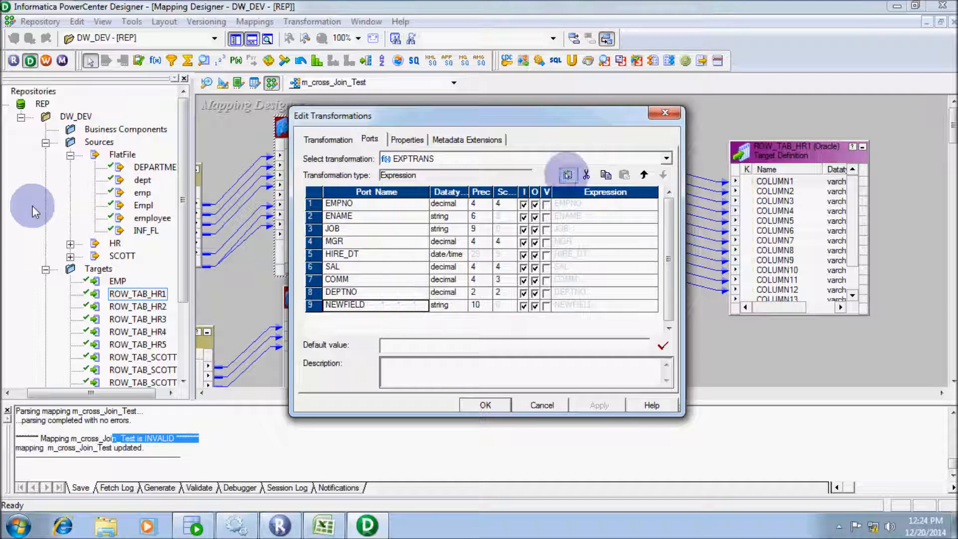
click(459, 318)
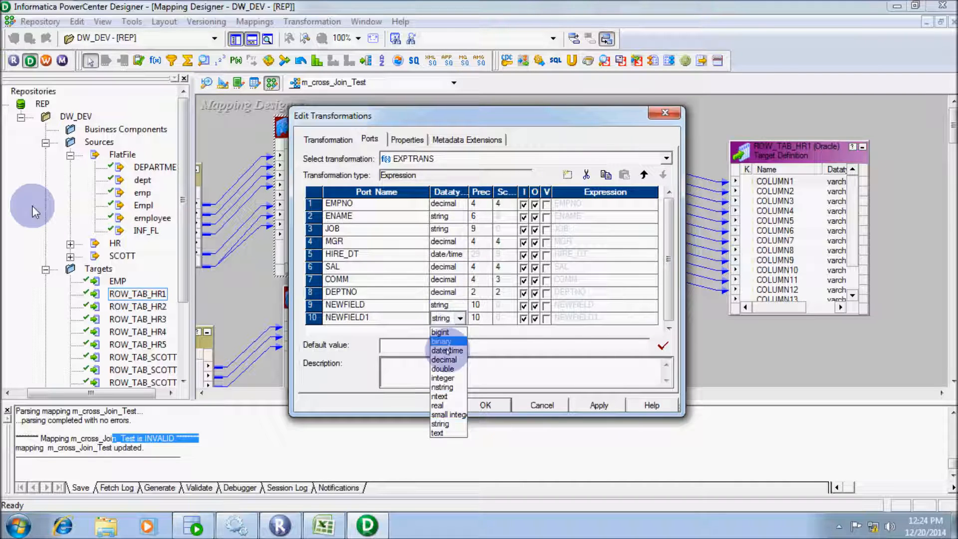
click(442, 377)
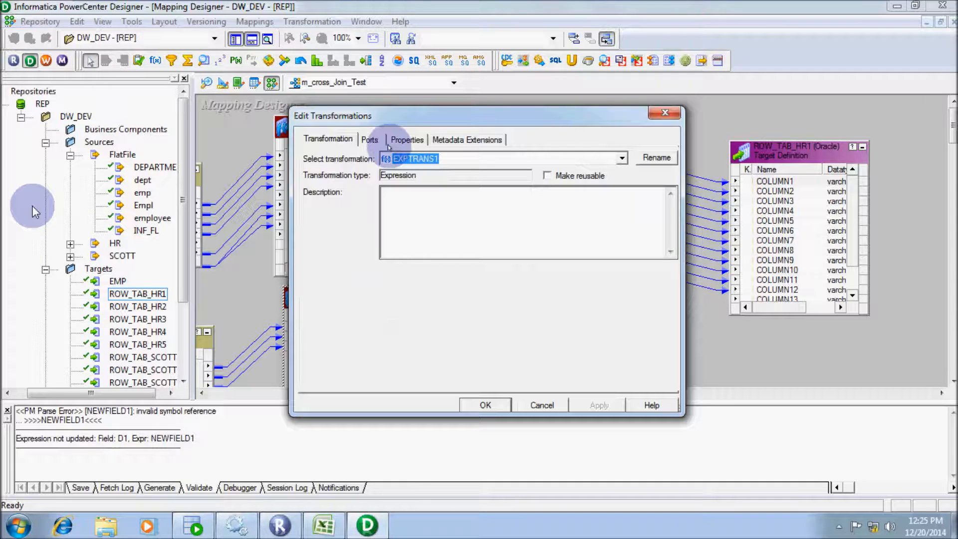
Step: Add an integer output port D2 with constant 1 to EXPTRANS1 and apply it
click(370, 140)
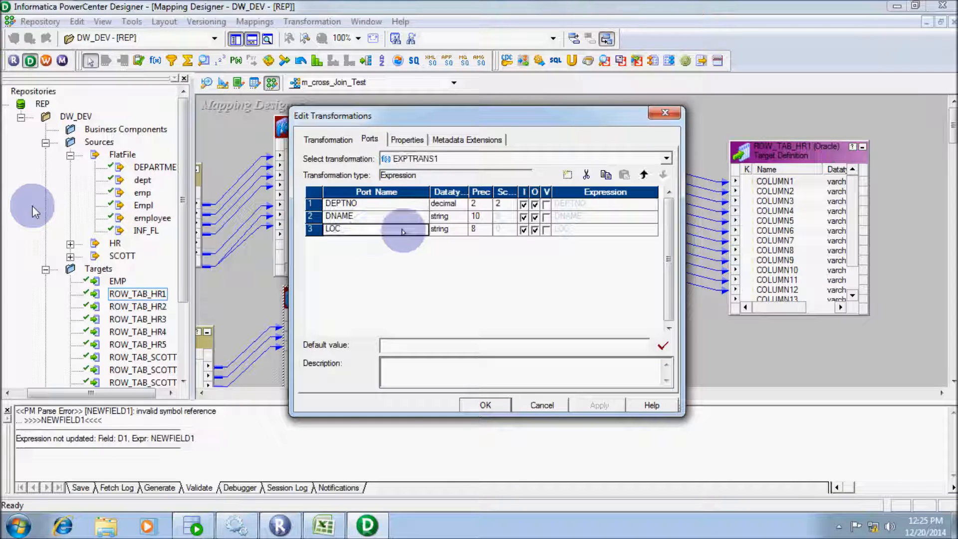
click(567, 174)
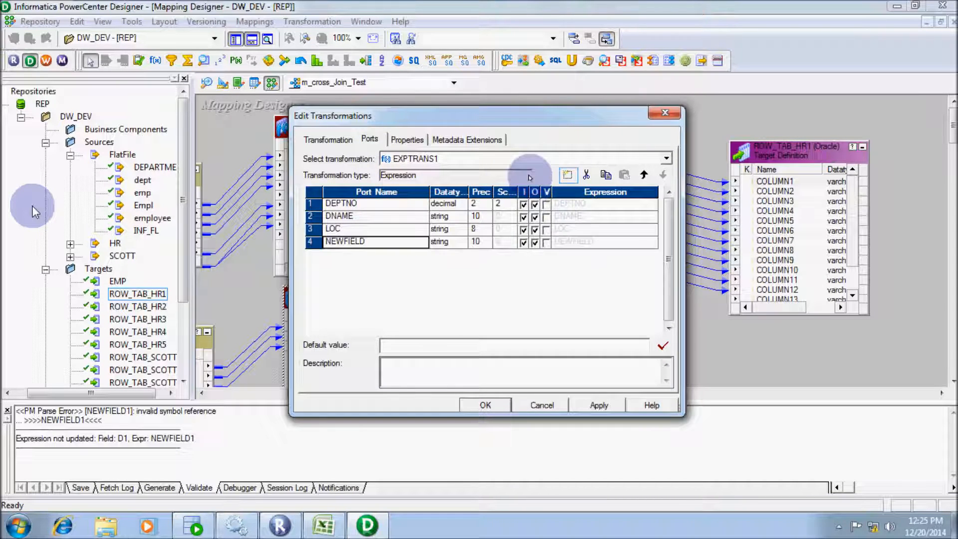
click(459, 241)
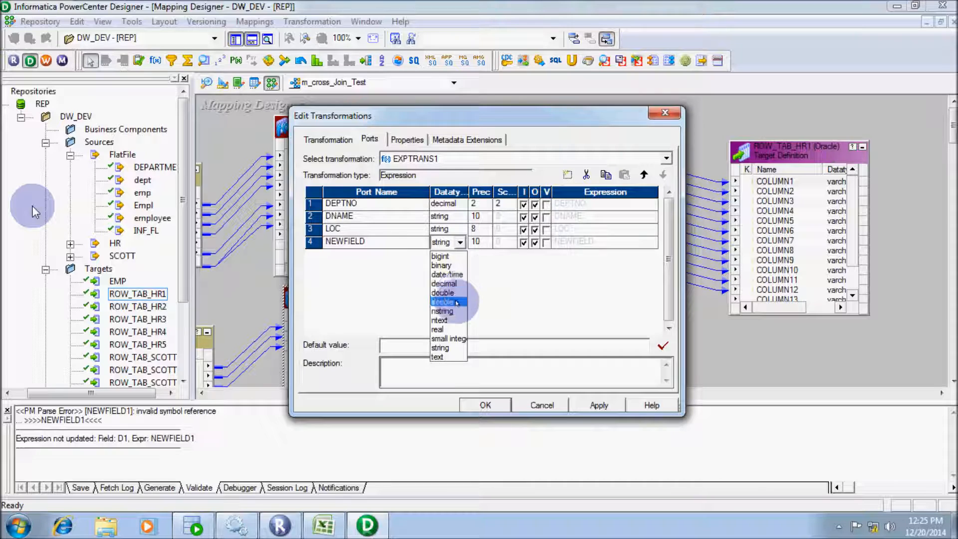
click(442, 301)
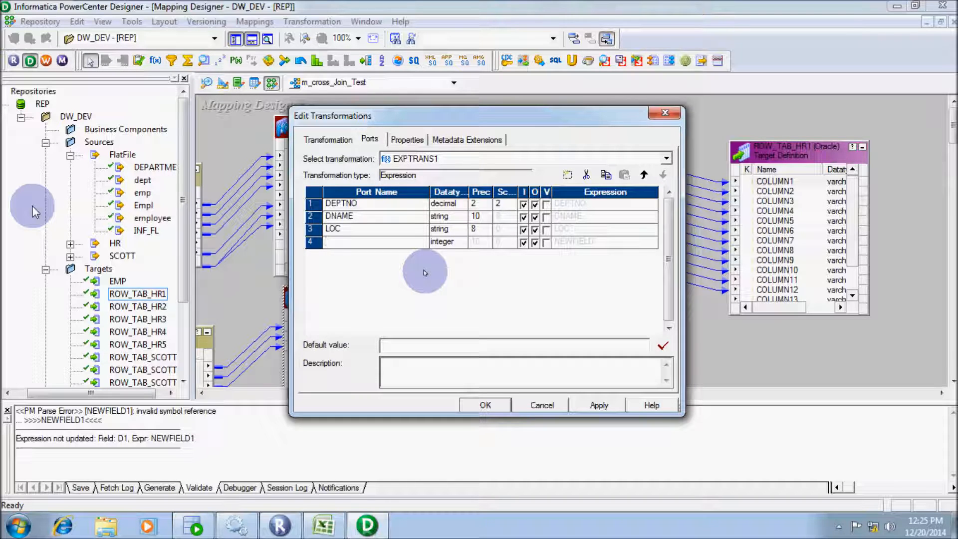
text(D2)
click(604, 241)
text(1)
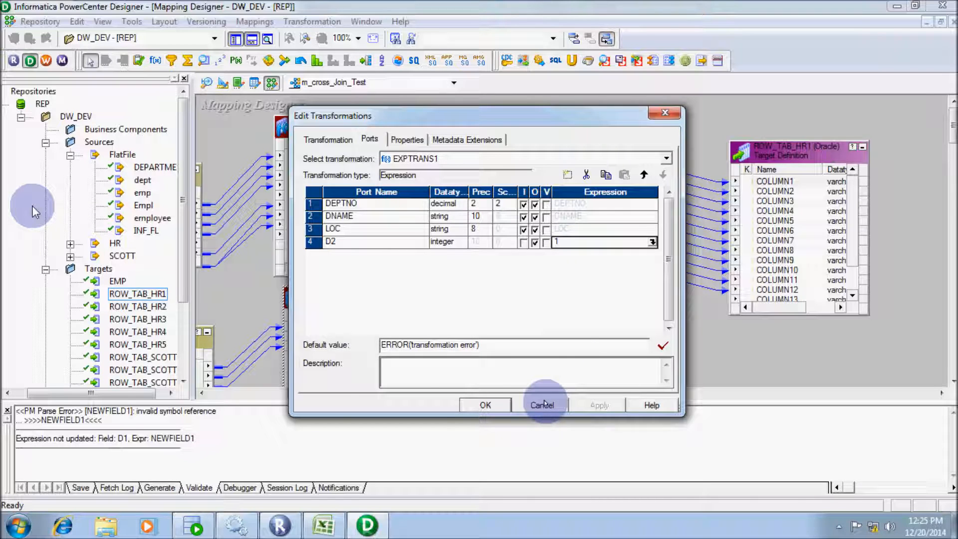
click(541, 404)
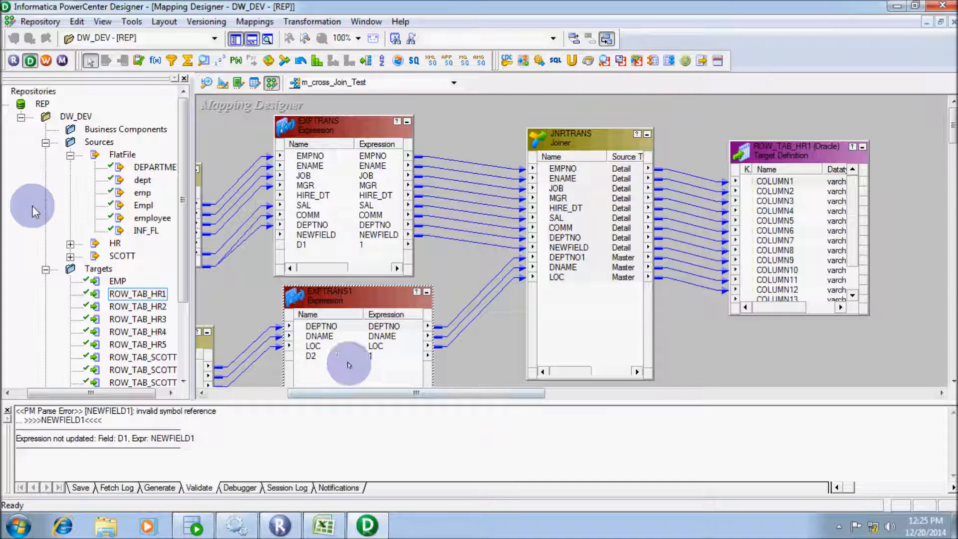
Step: Set the JNRTRANS joiner condition's detail side to D1 so it reads D2 = D1 and apply
click(310, 356)
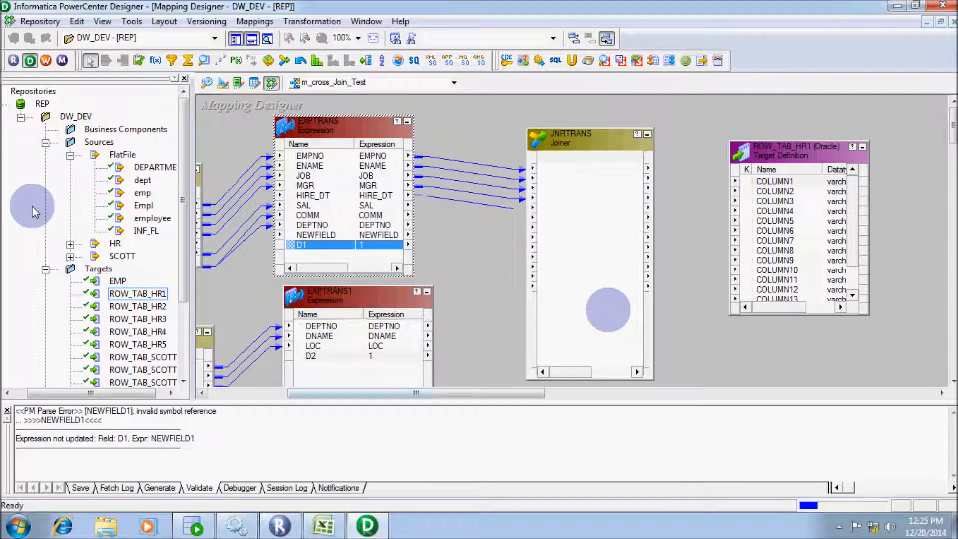
double_click(570, 135)
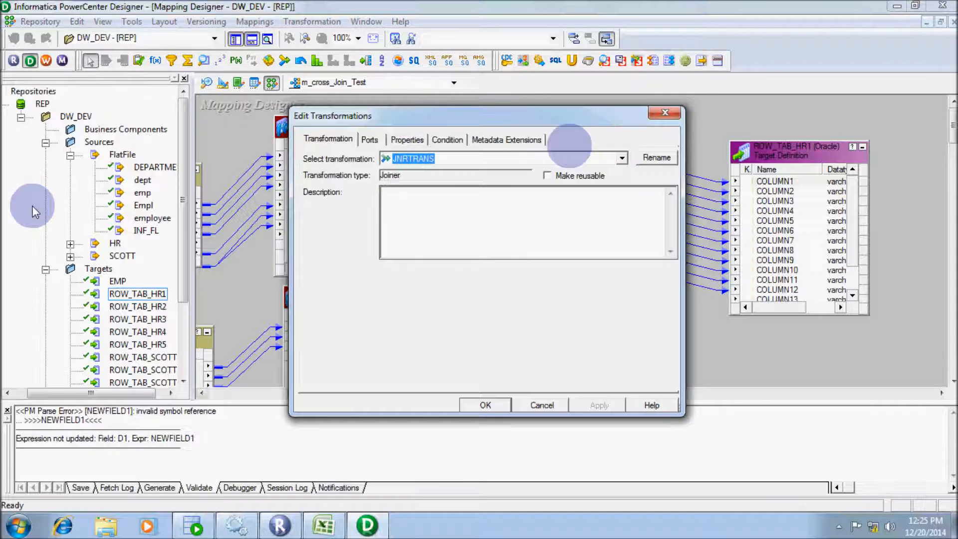
click(447, 140)
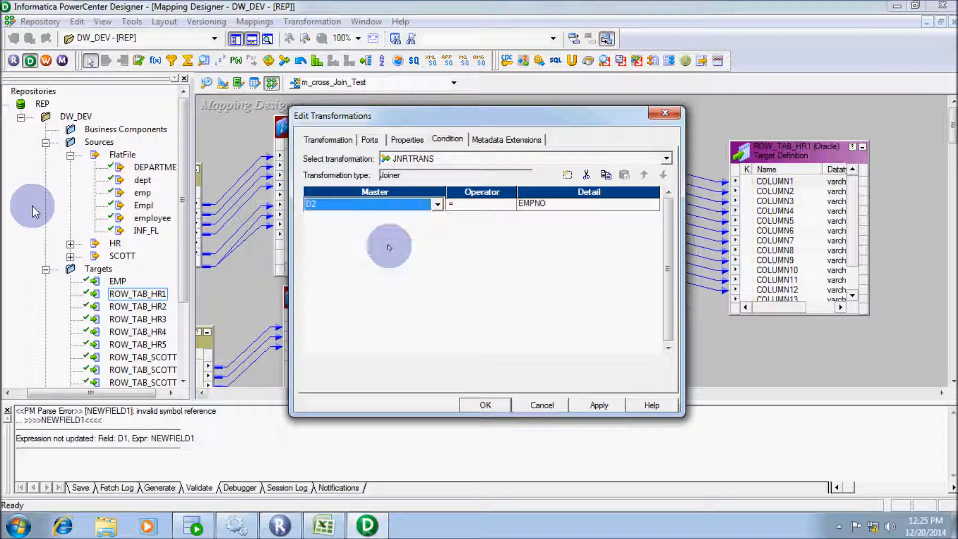
click(587, 204)
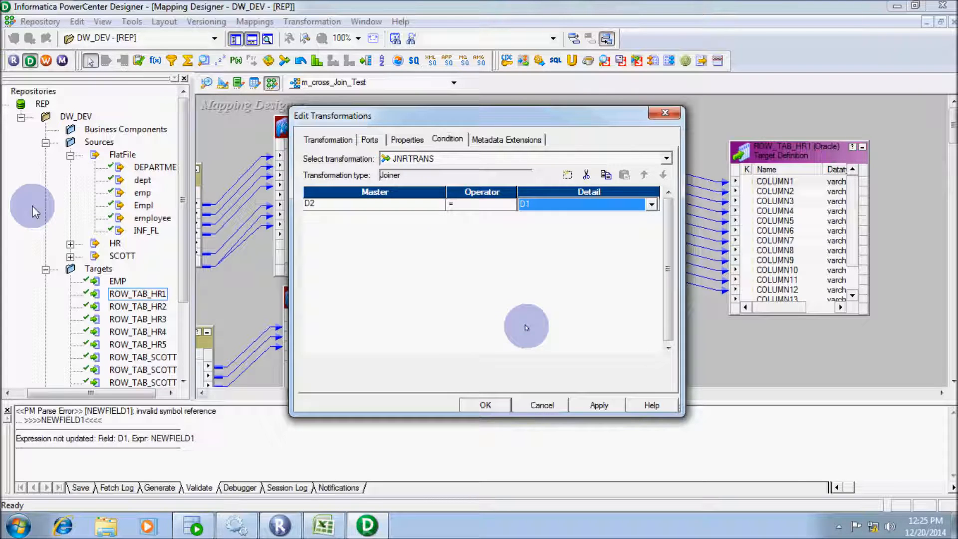
click(485, 404)
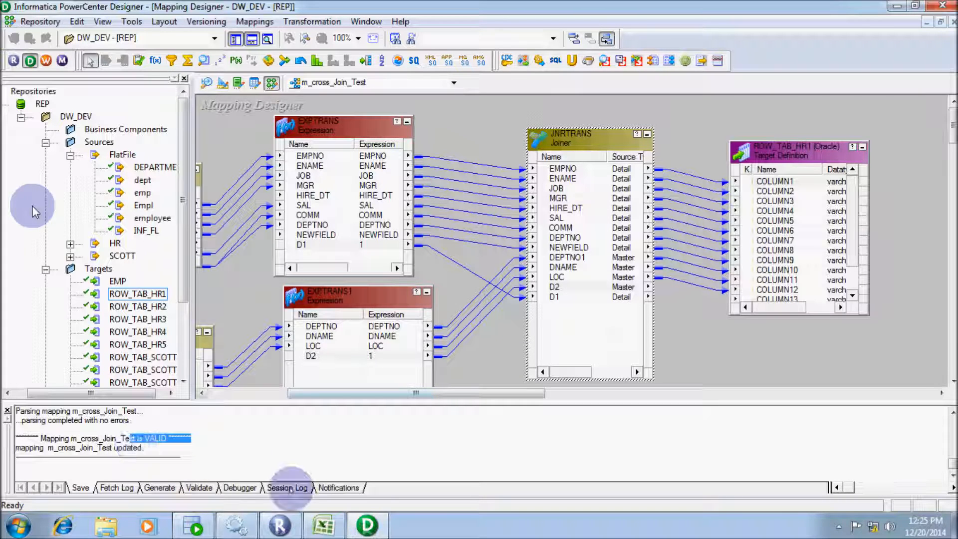
mouse_move(108, 84)
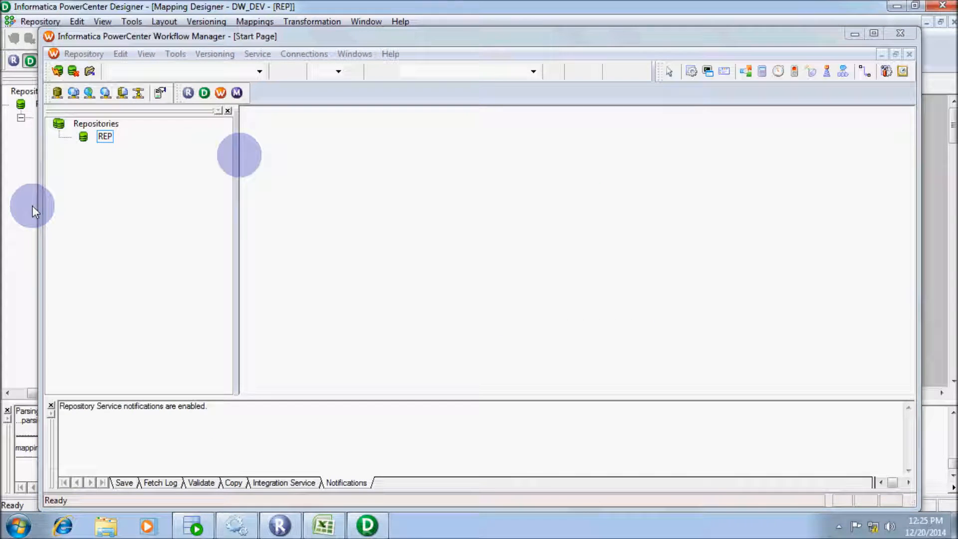
Step: Connect to REP, open wf_m_cross_join and pick m_cross_Join_Test as the new session's mapping
double_click(105, 136)
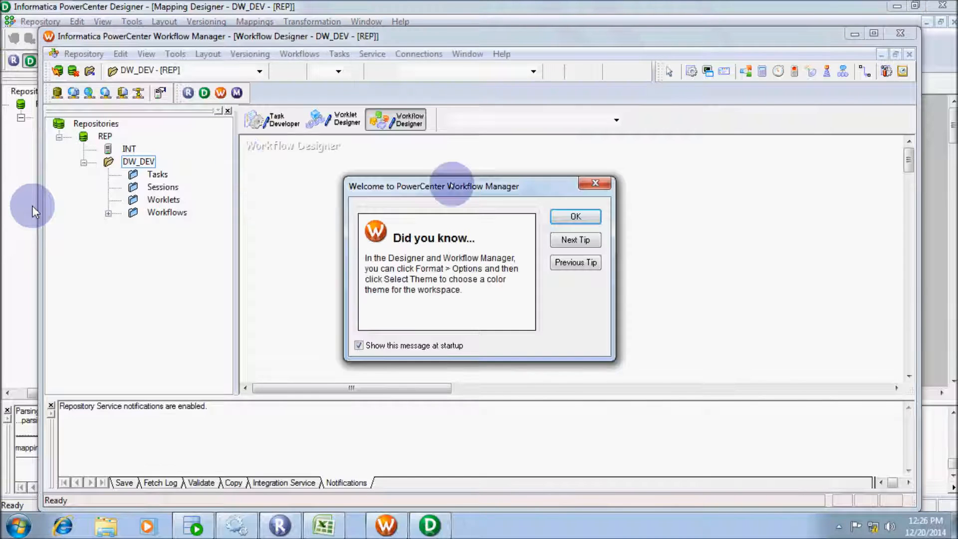
click(574, 217)
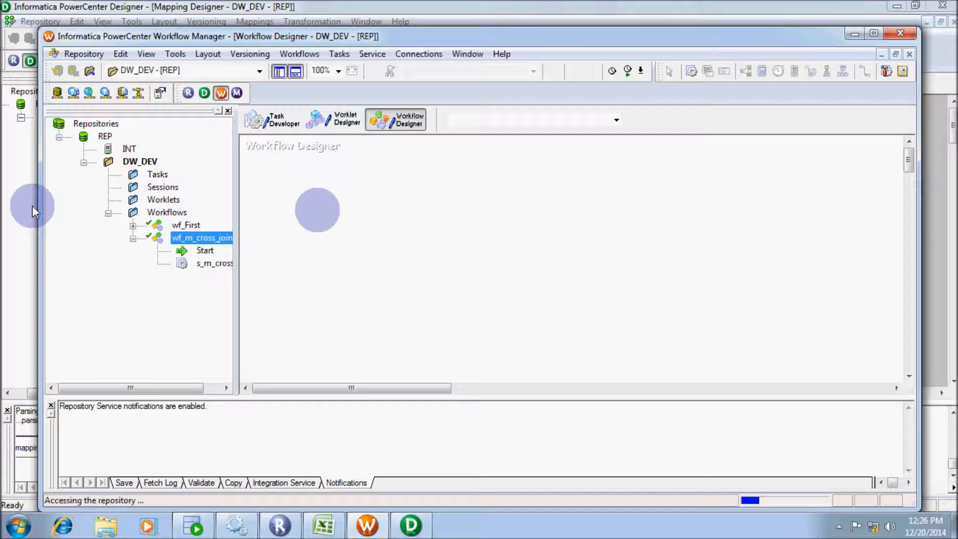
double_click(202, 238)
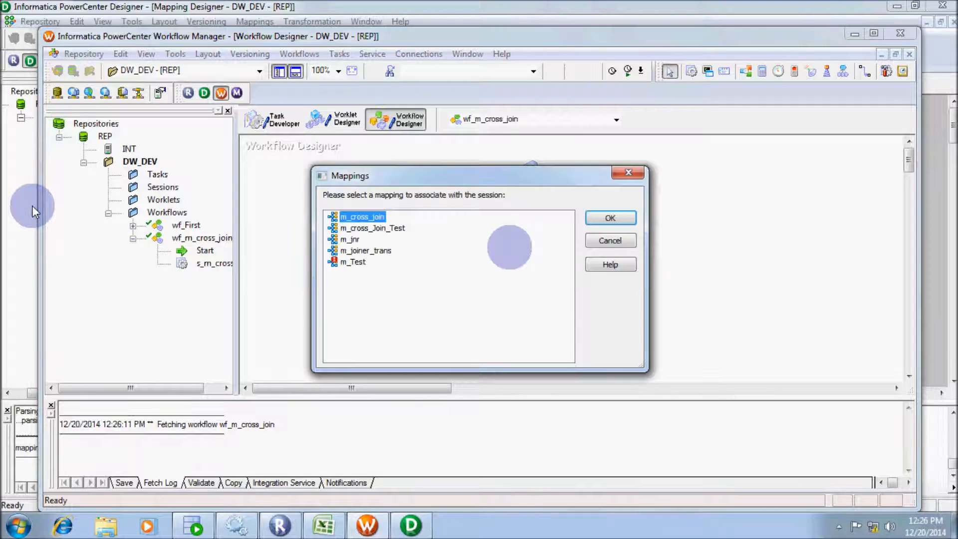
click(372, 228)
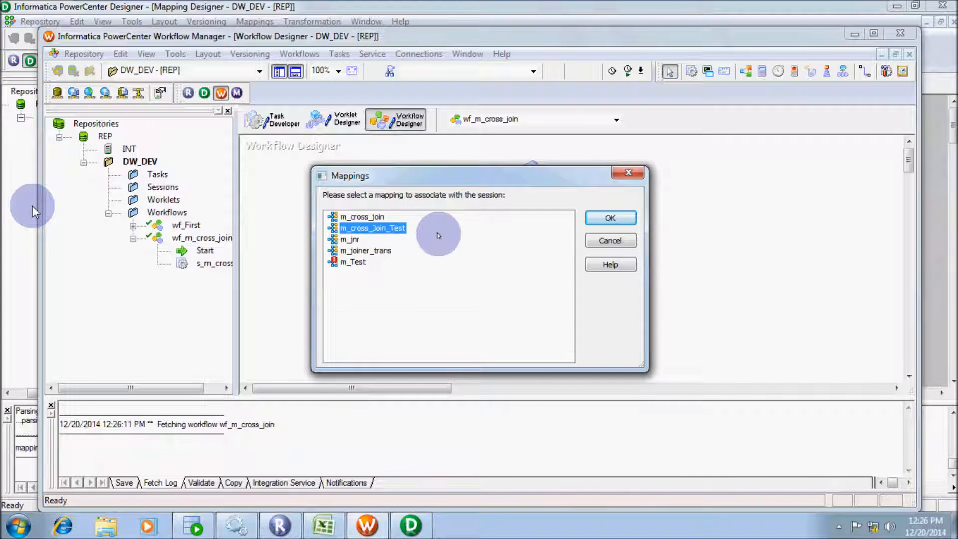
Step: Set the source file directory to c:\ for both the Empl and DEPARTMENT sources
click(609, 219)
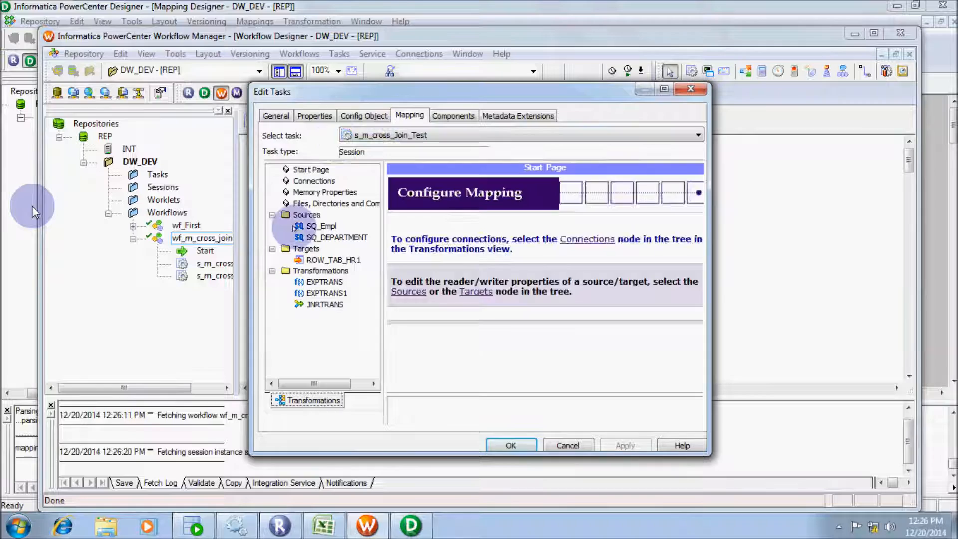
click(320, 225)
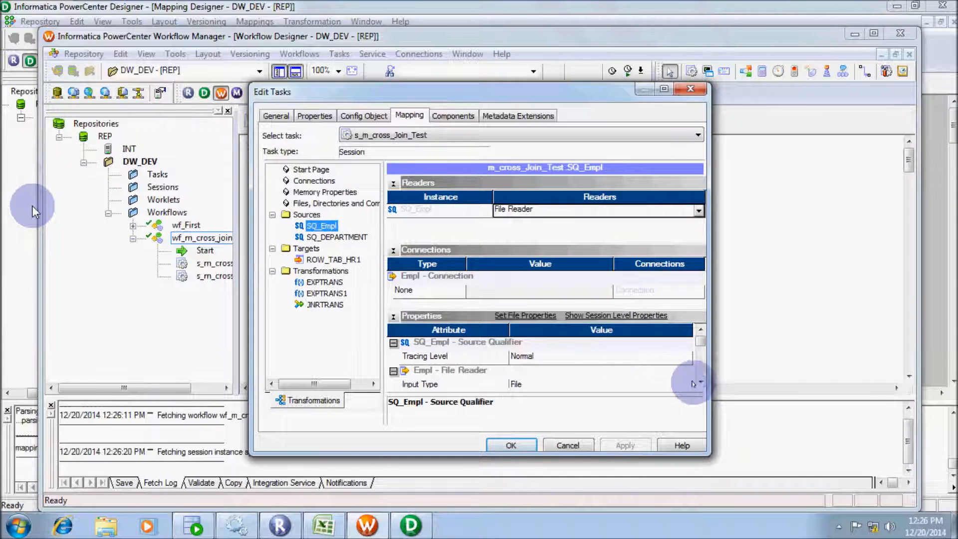
scroll(down, 3)
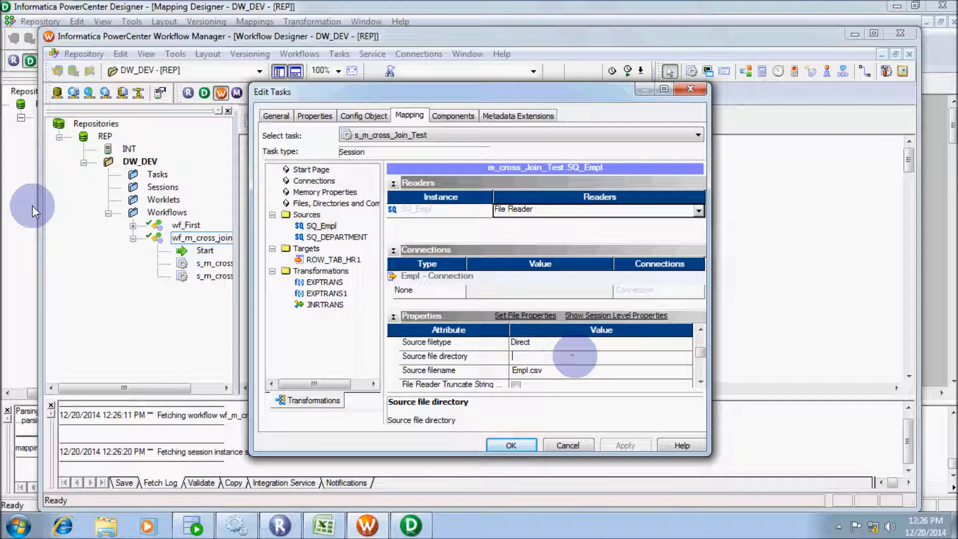
text(c:\)
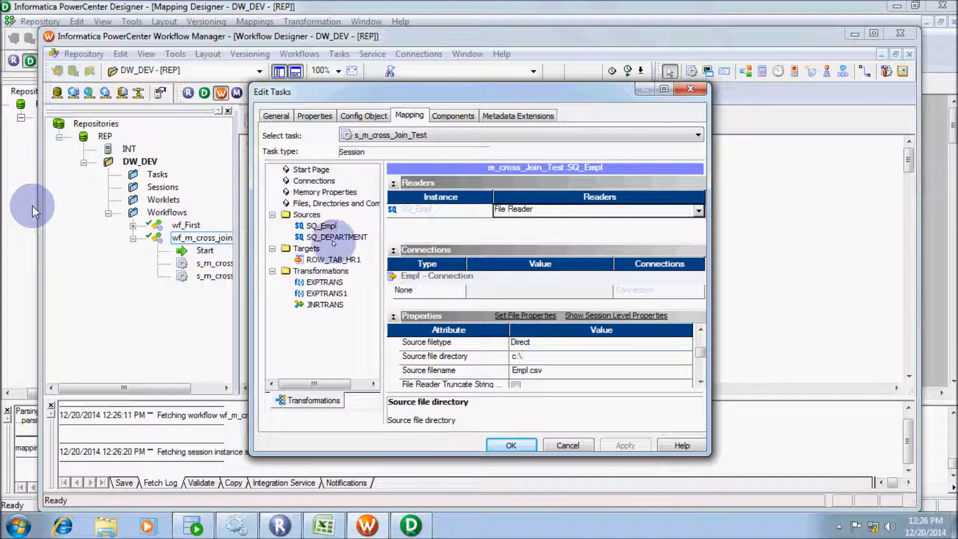
click(334, 237)
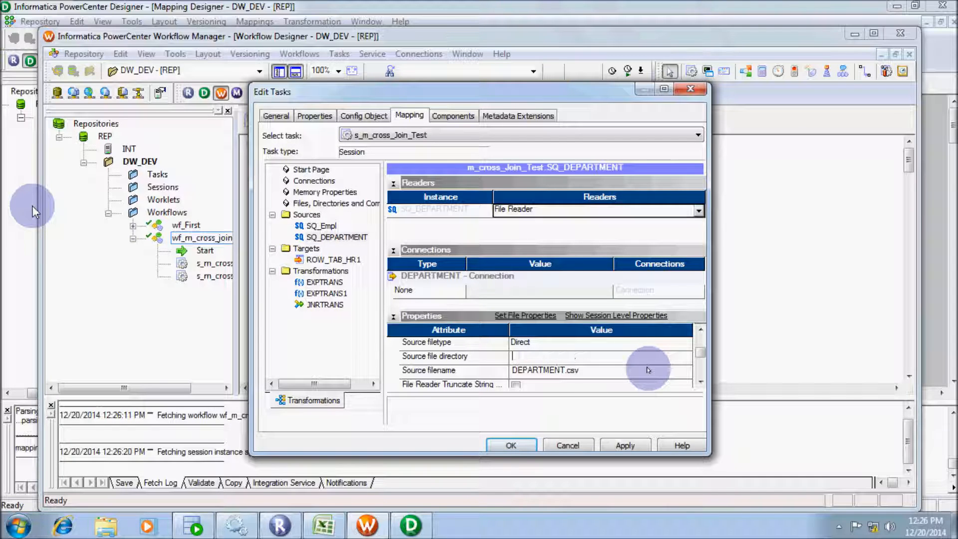
text(c:\)
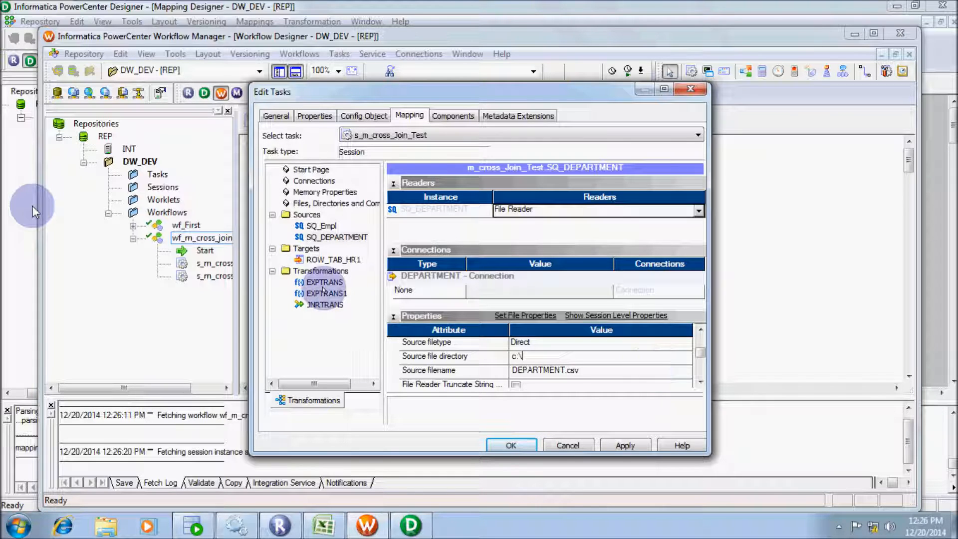
Step: In the ROW_TAB_HR1 target writer settings, turn on truncating the table before load
click(334, 259)
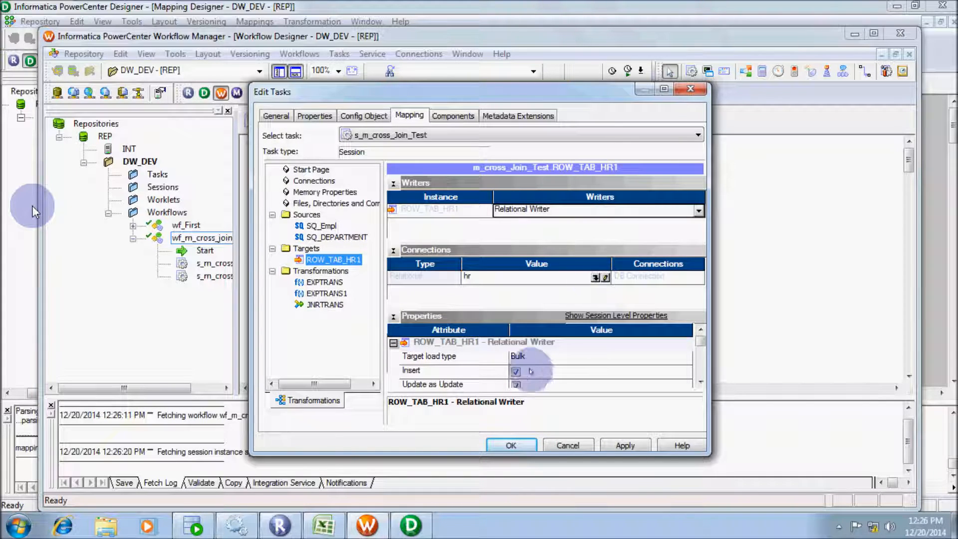
click(600, 356)
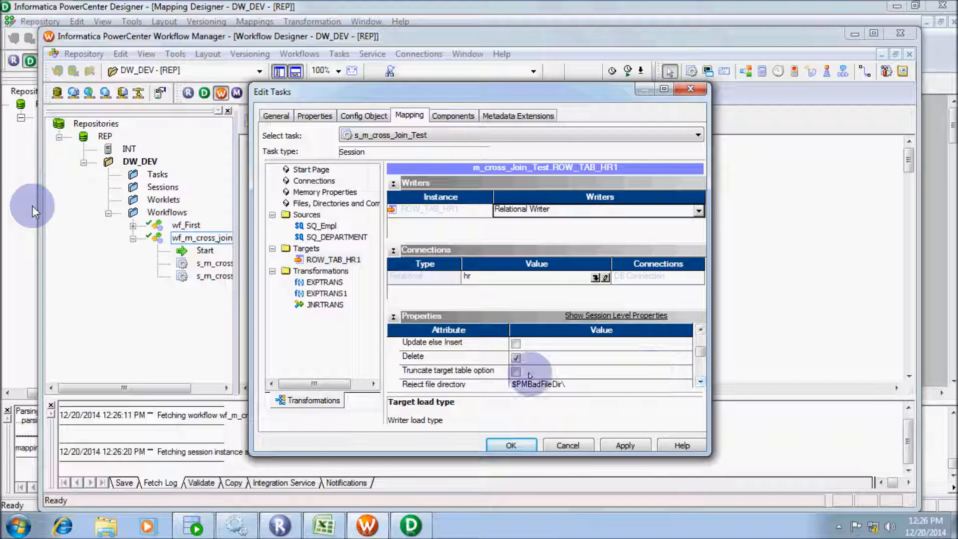
click(511, 445)
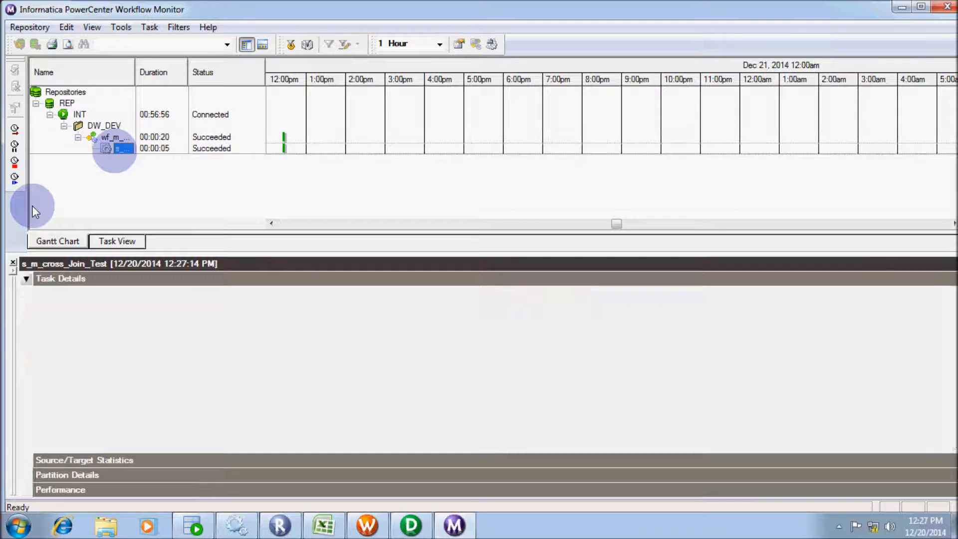
Step: Expand the s_m_cross_Join_Test session's Source/Target Statistics showing 56 rows applied
click(26, 278)
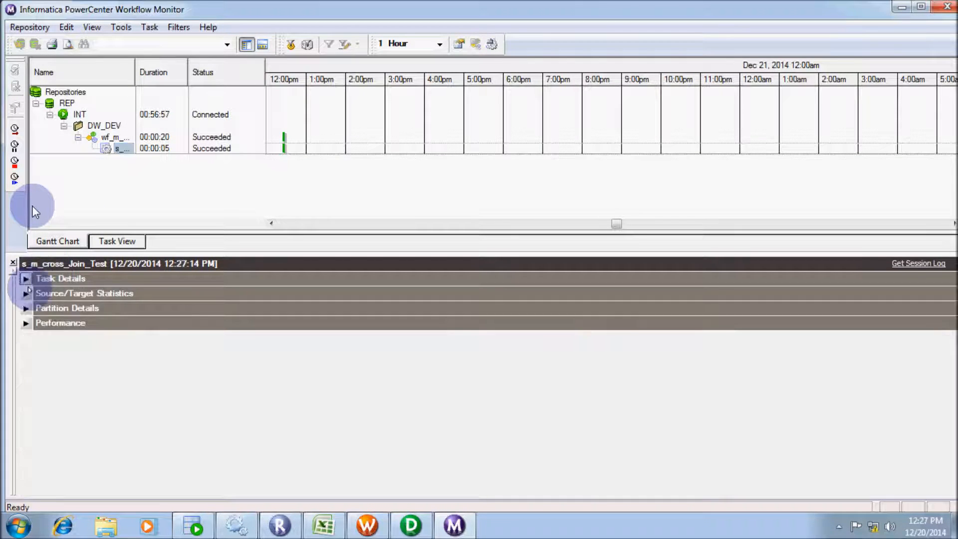
click(26, 292)
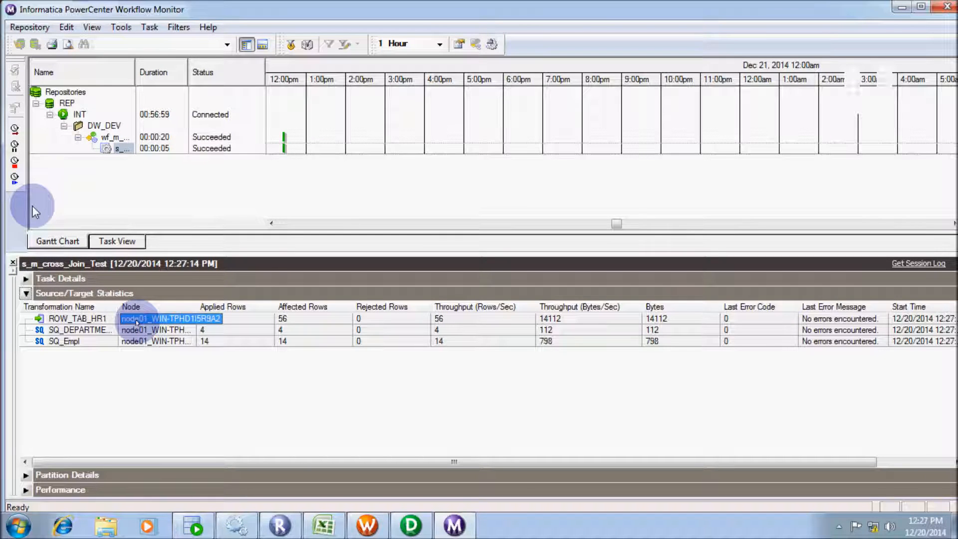